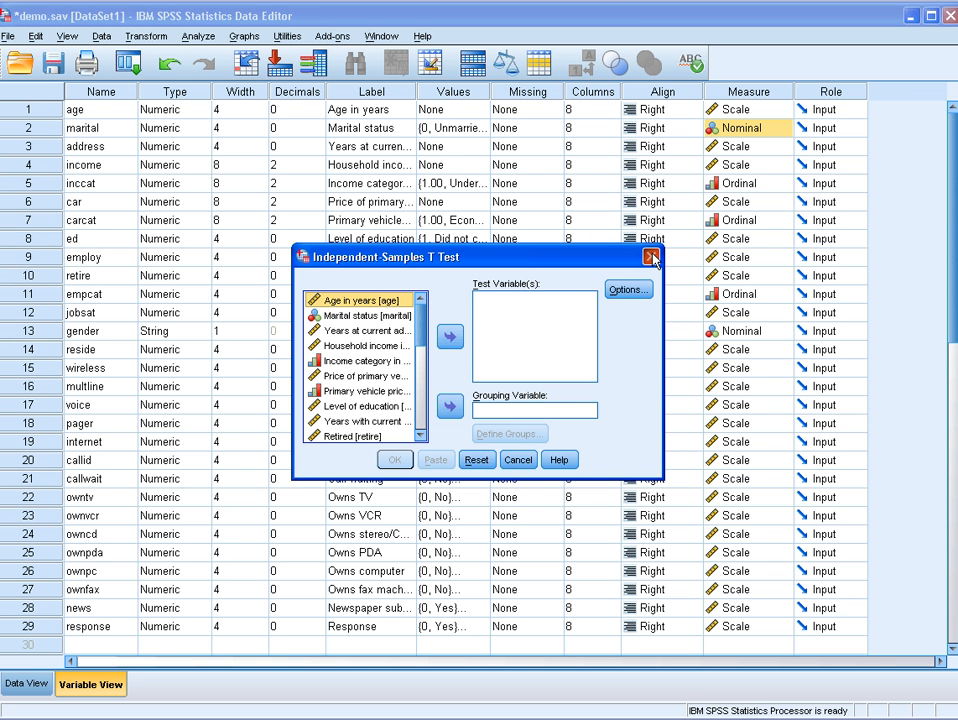
# Step: Leave the t-test dialog and inspect the marital column's codes in Data View
pyautogui.click(652, 256)
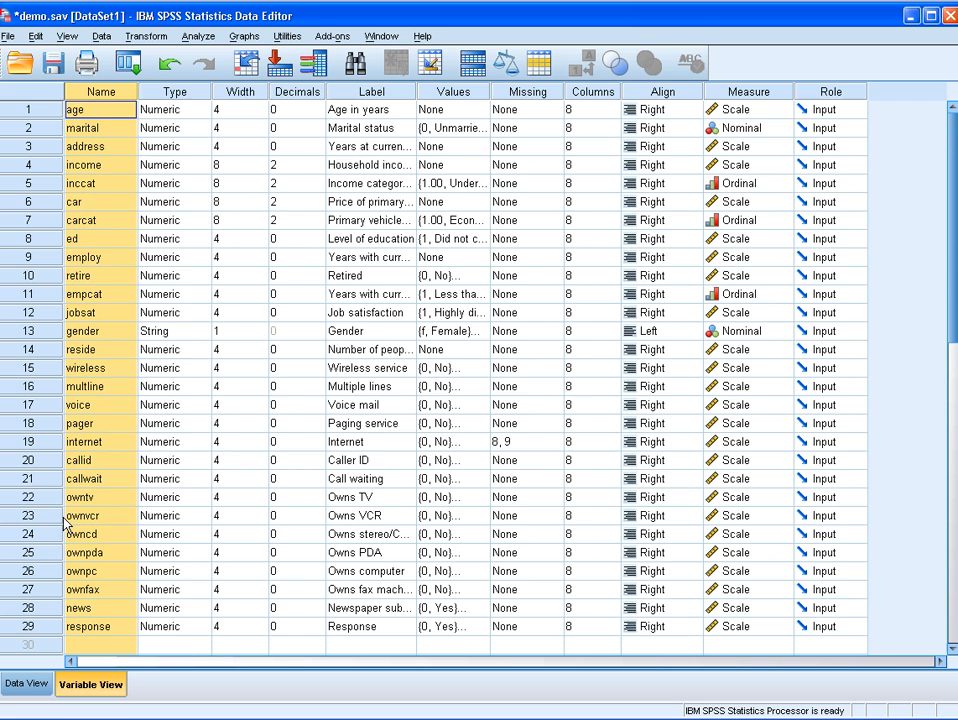
pyautogui.click(28, 684)
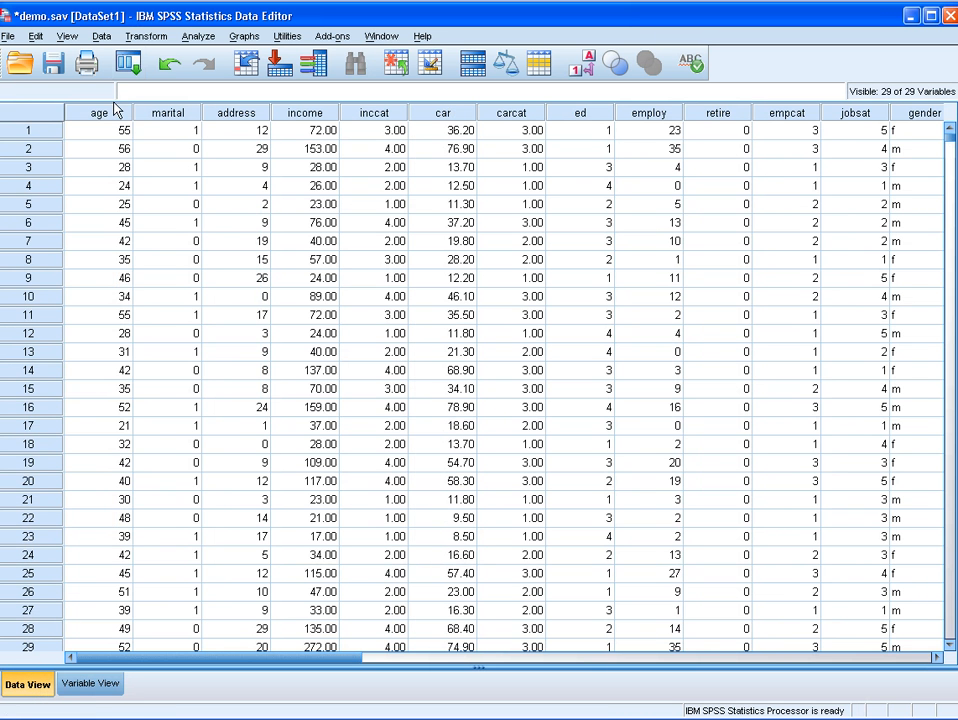
pyautogui.click(168, 112)
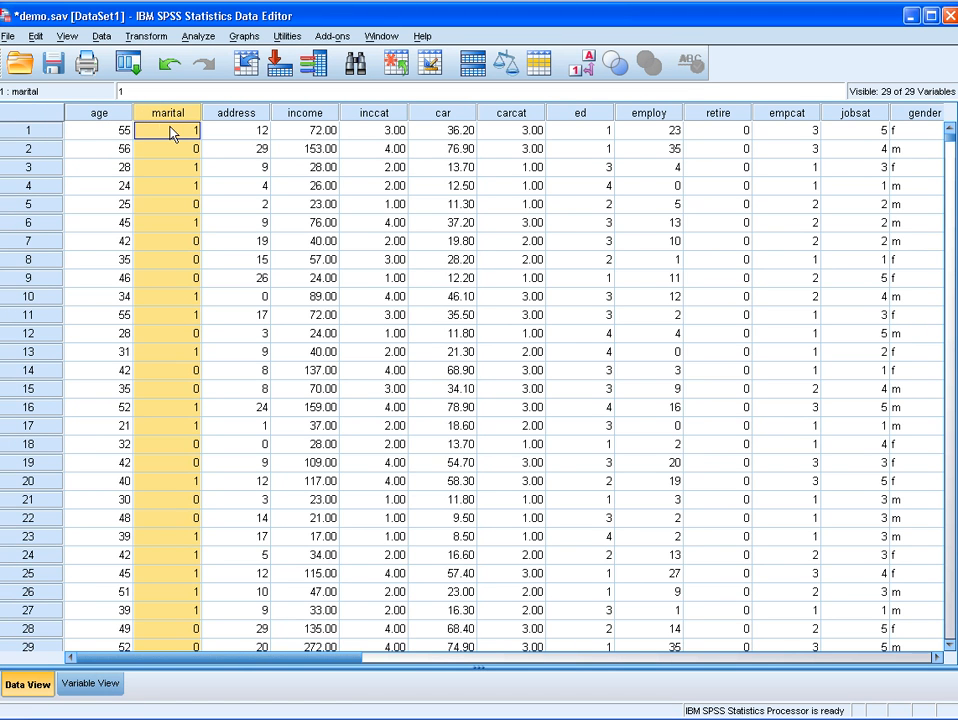
pyautogui.click(168, 148)
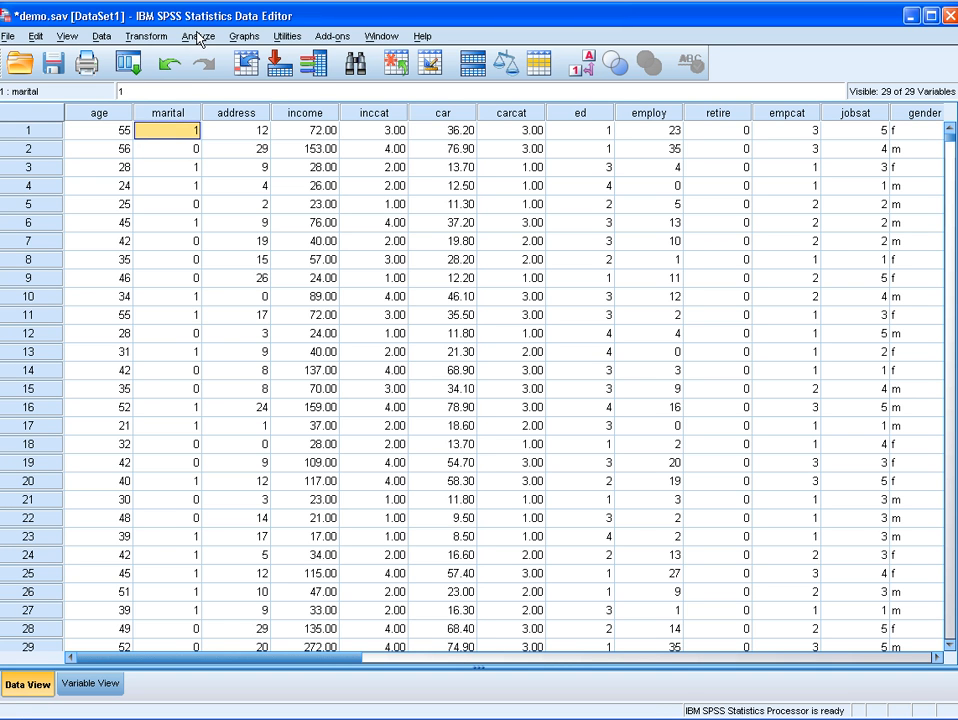
# Step: Set up the t-test with Age in years as test variable and Marital status as grouping variable
pyautogui.click(198, 36)
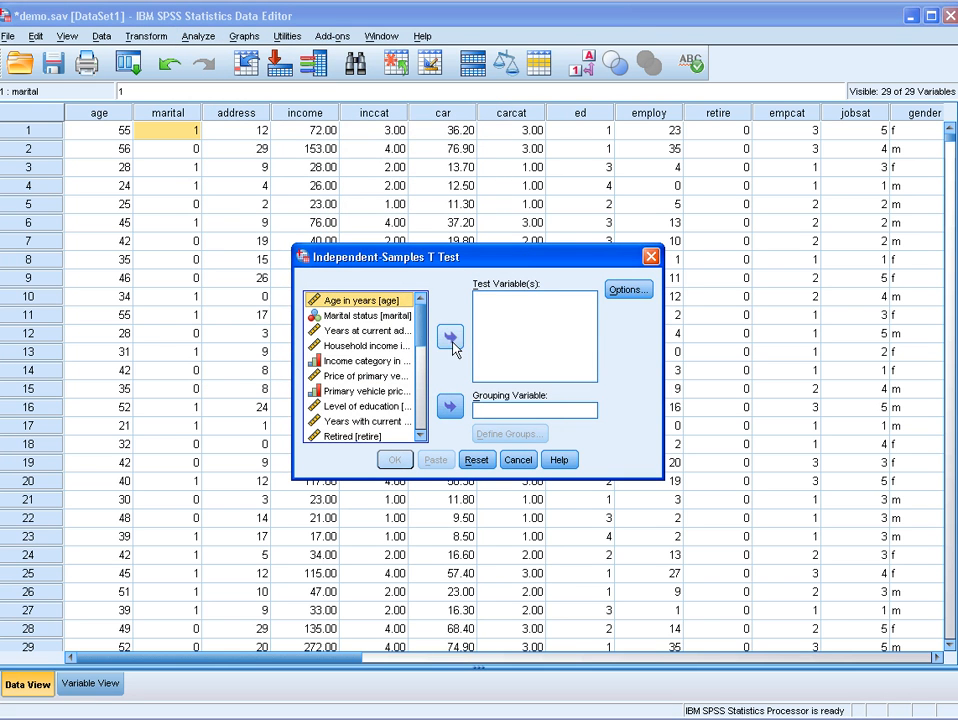
pyautogui.click(450, 336)
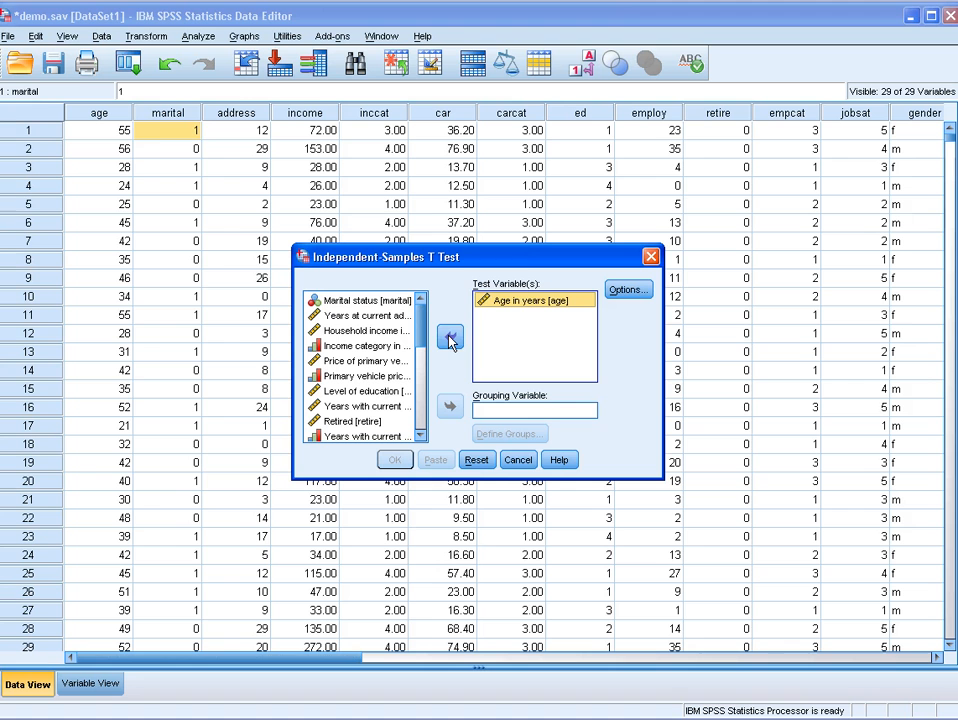
pyautogui.click(364, 300)
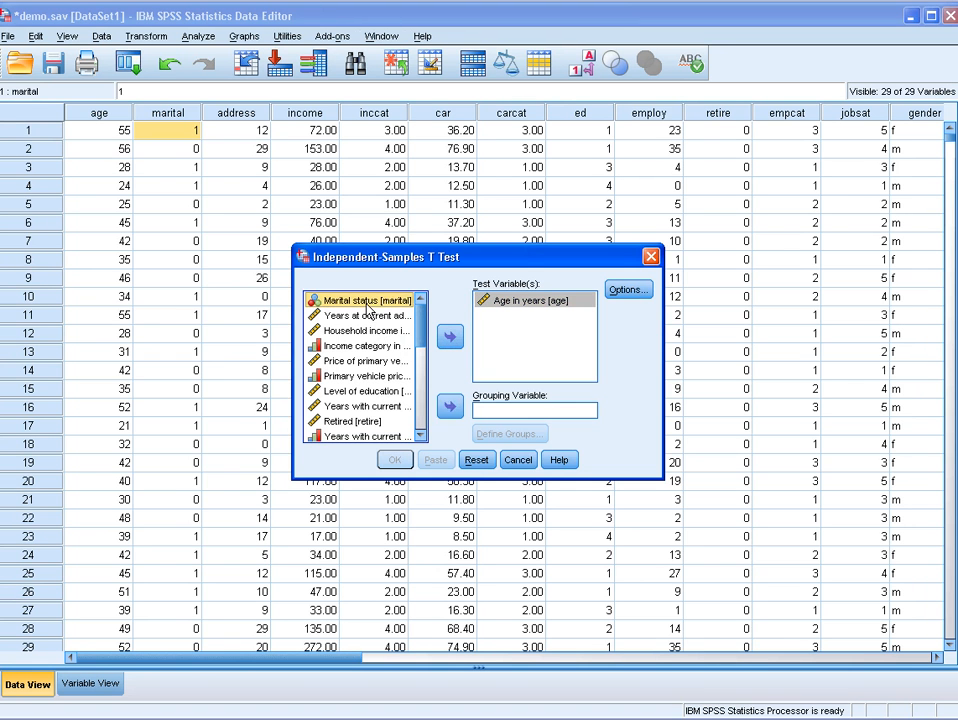
pyautogui.click(450, 406)
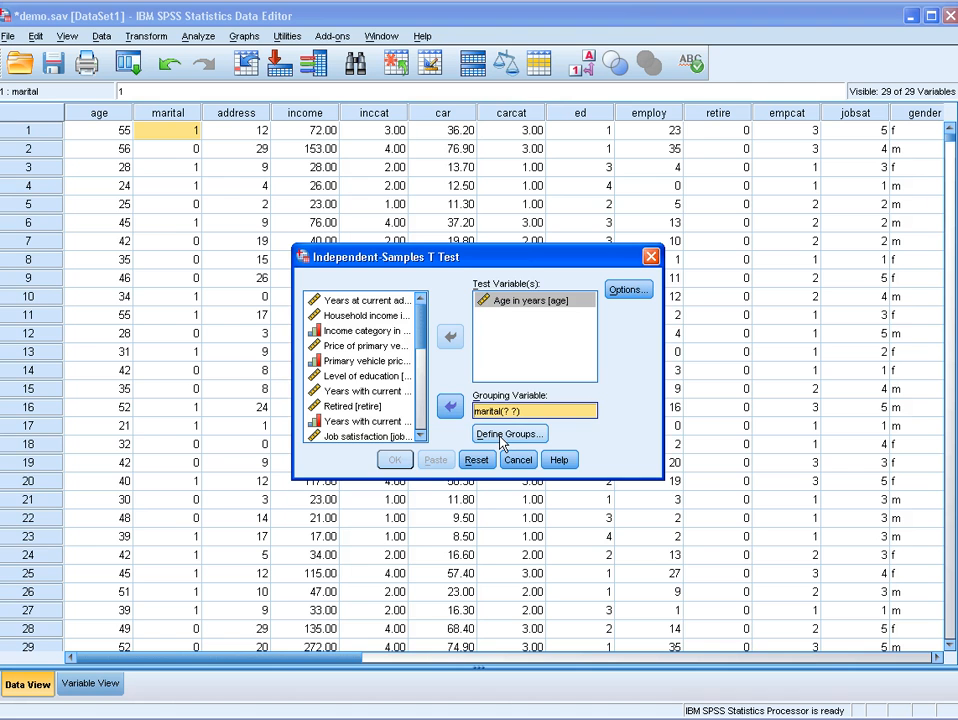
# Step: Define groups 0 and 1, keep default options, and run the independent-samples t-test
pyautogui.click(508, 432)
pyautogui.write('0')
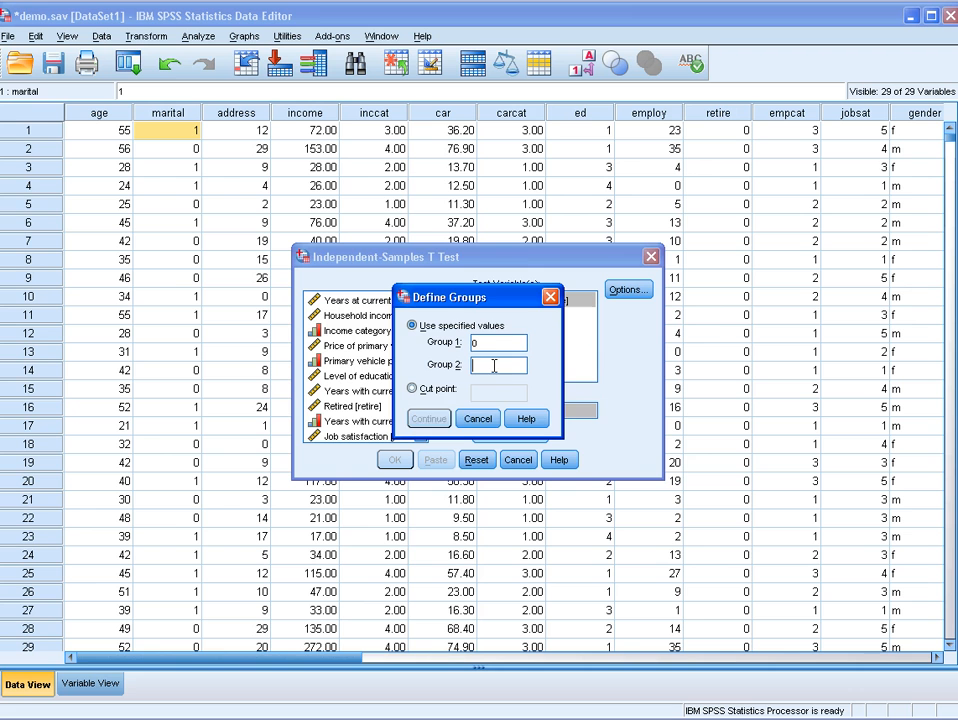
pyautogui.write('1')
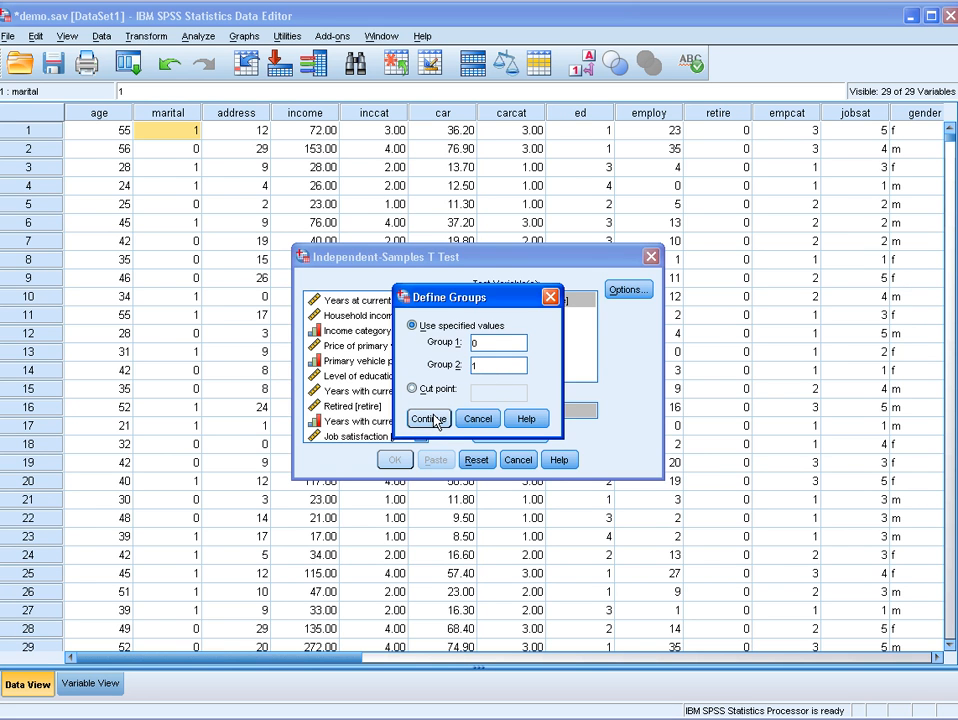
pyautogui.click(428, 418)
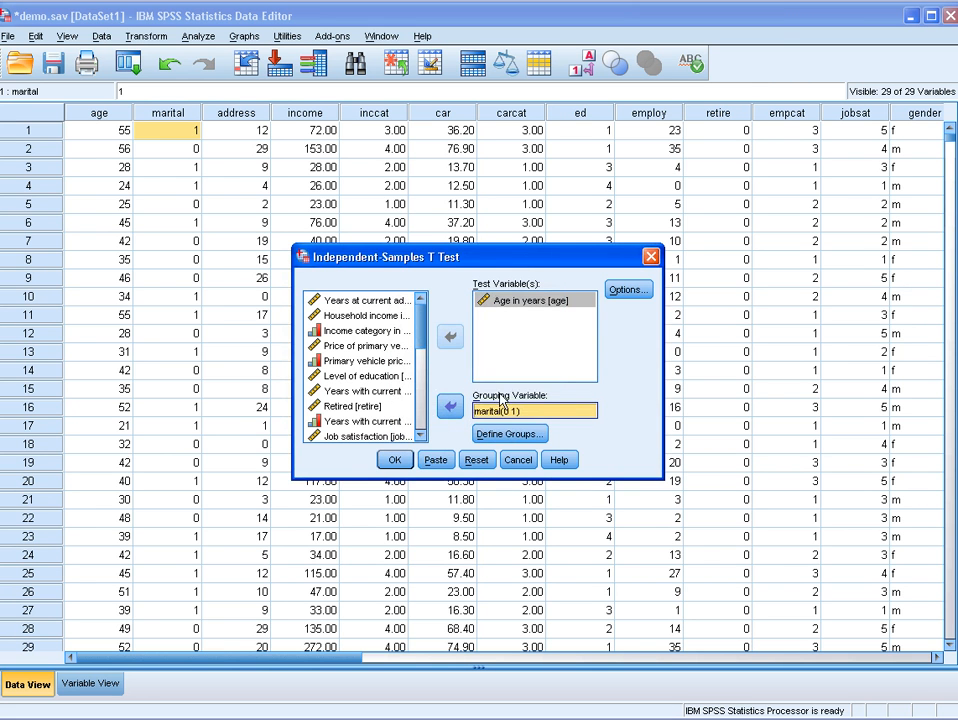
pyautogui.click(628, 288)
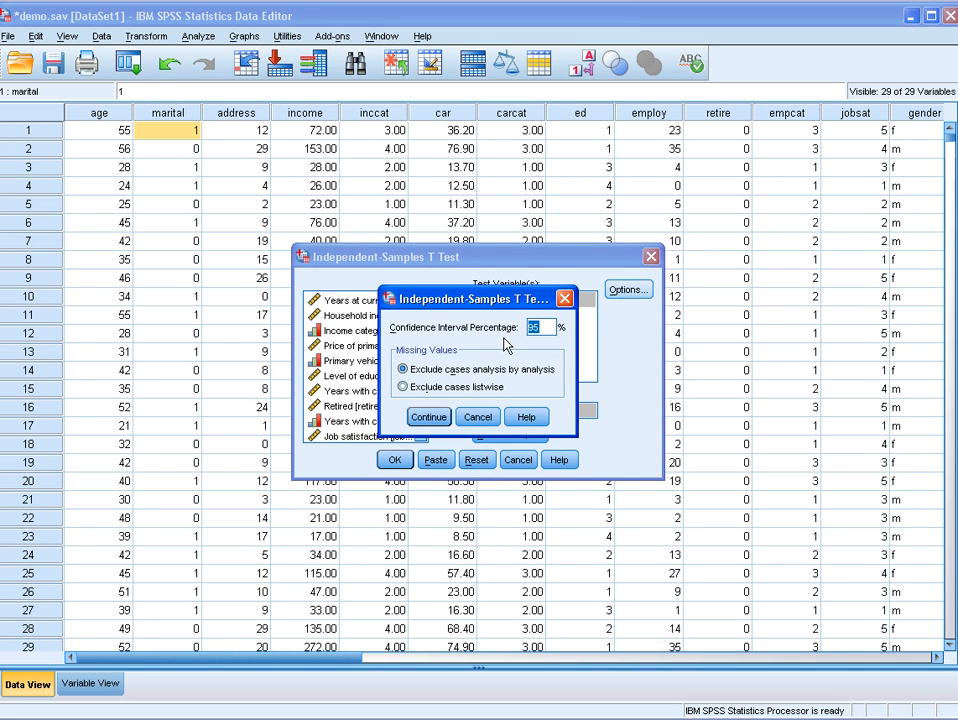
pyautogui.moveTo(428, 418)
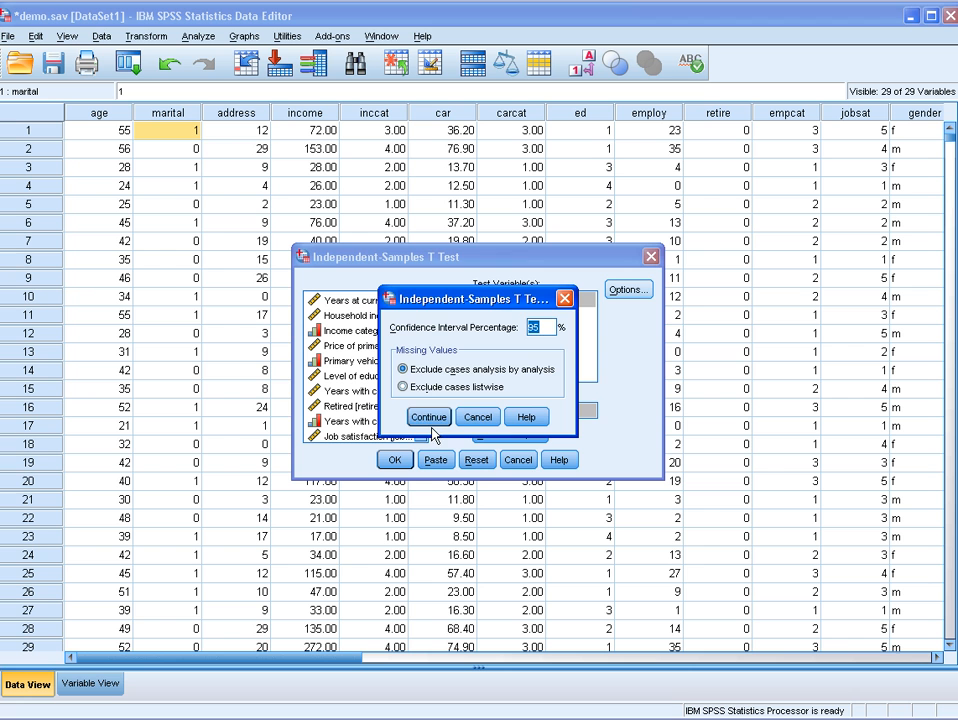
pyautogui.click(428, 418)
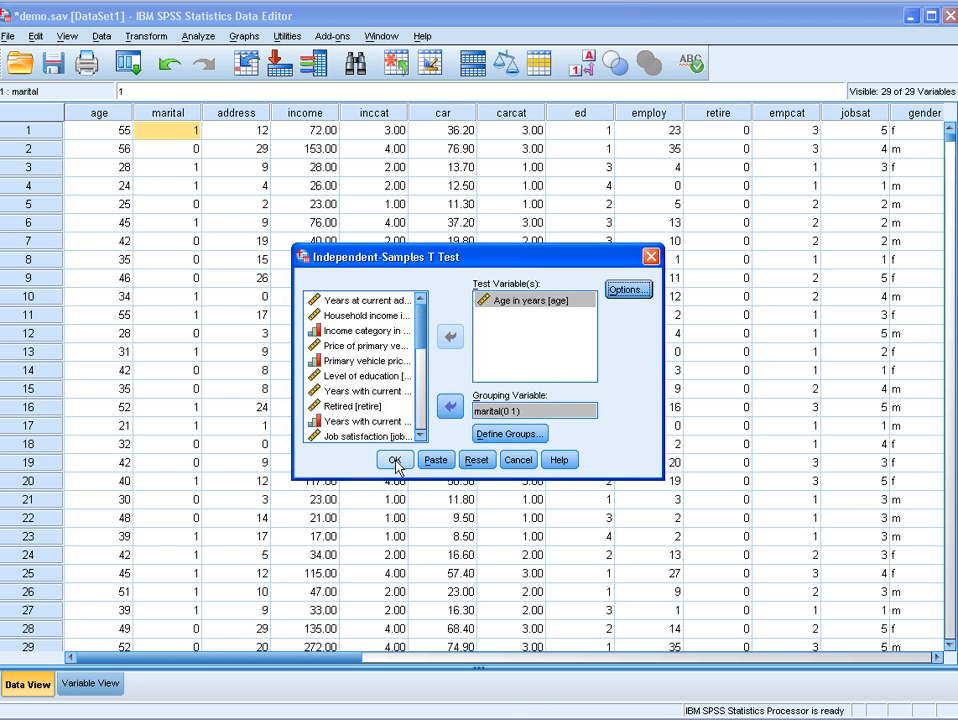
pyautogui.click(396, 460)
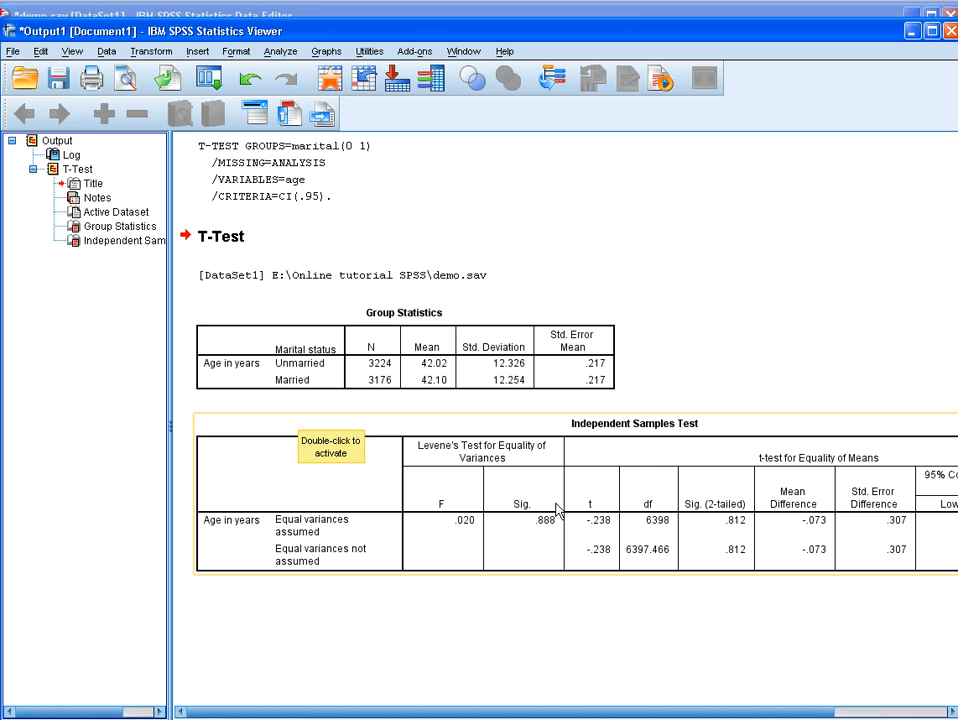
pyautogui.moveTo(532, 530)
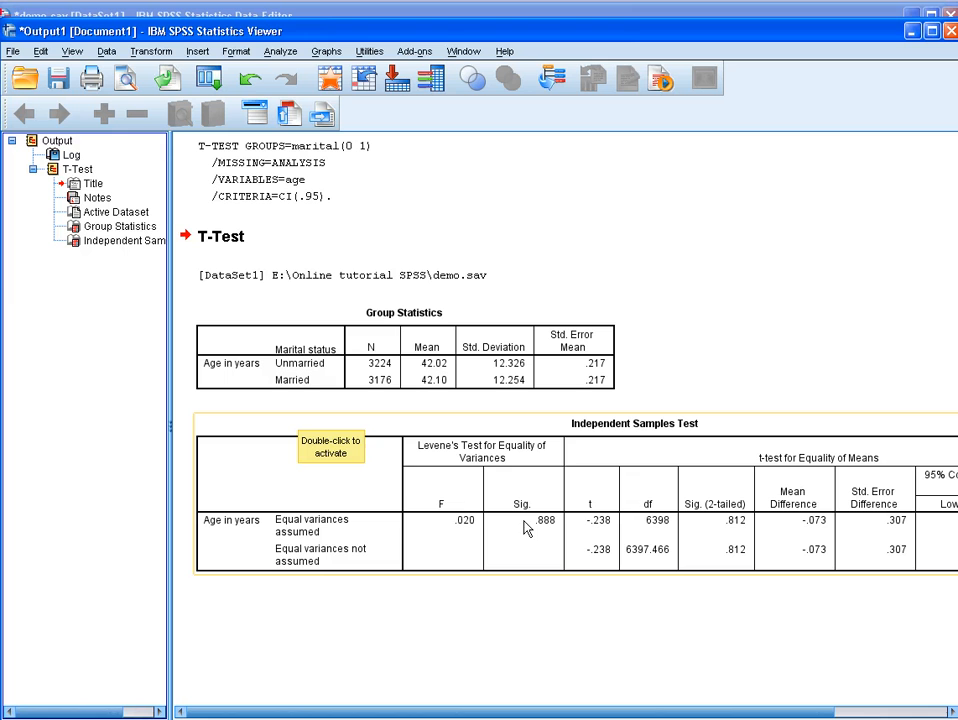
pyautogui.moveTo(504, 508)
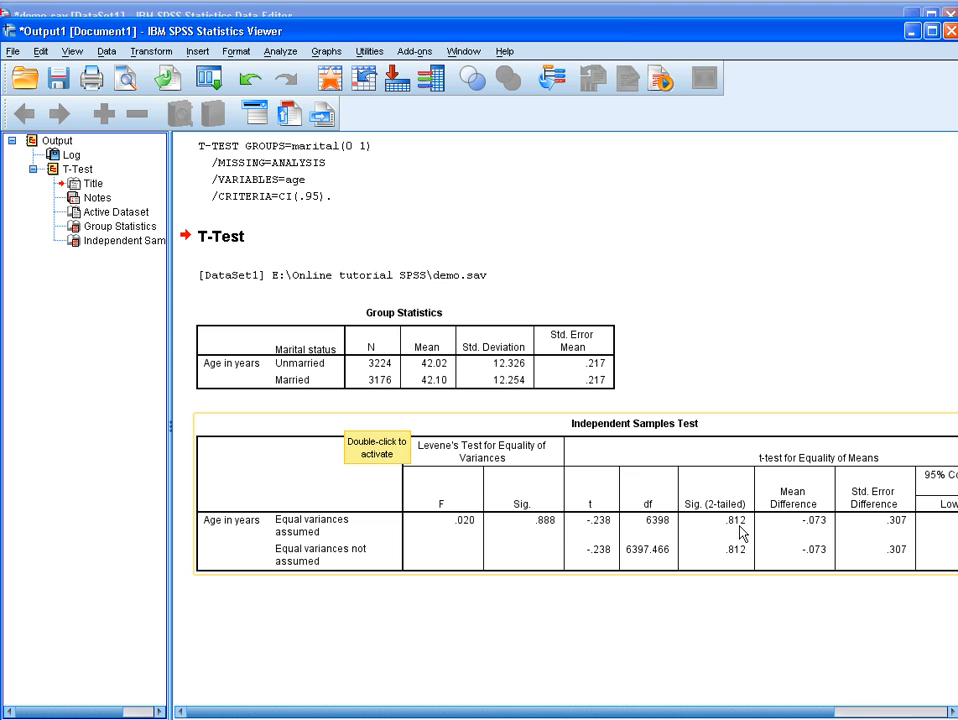
pyautogui.moveTo(558, 532)
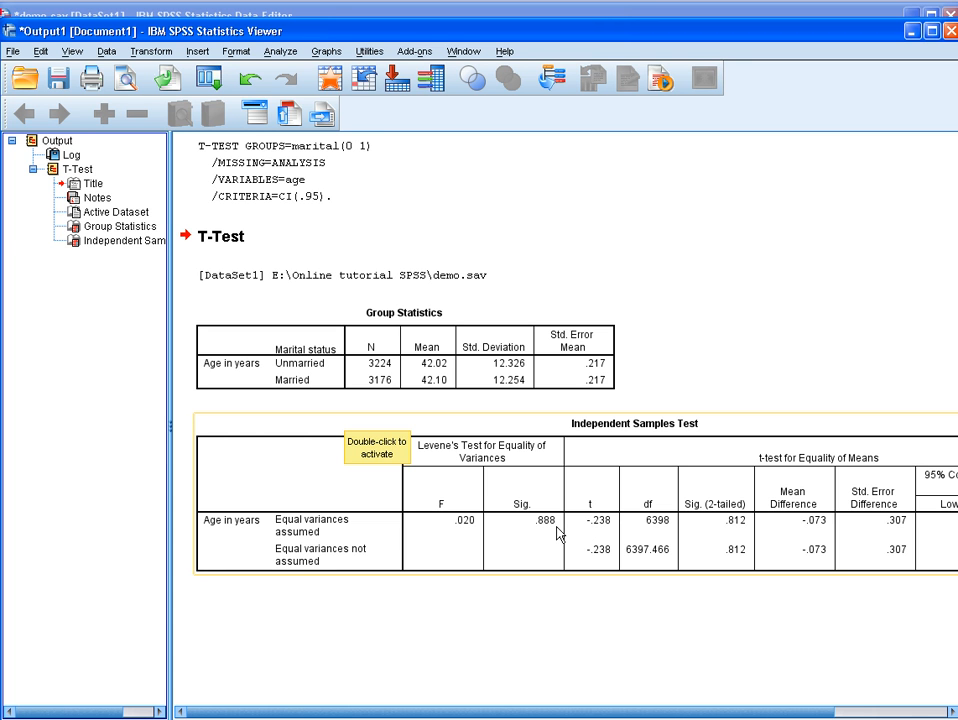
pyautogui.moveTo(494, 578)
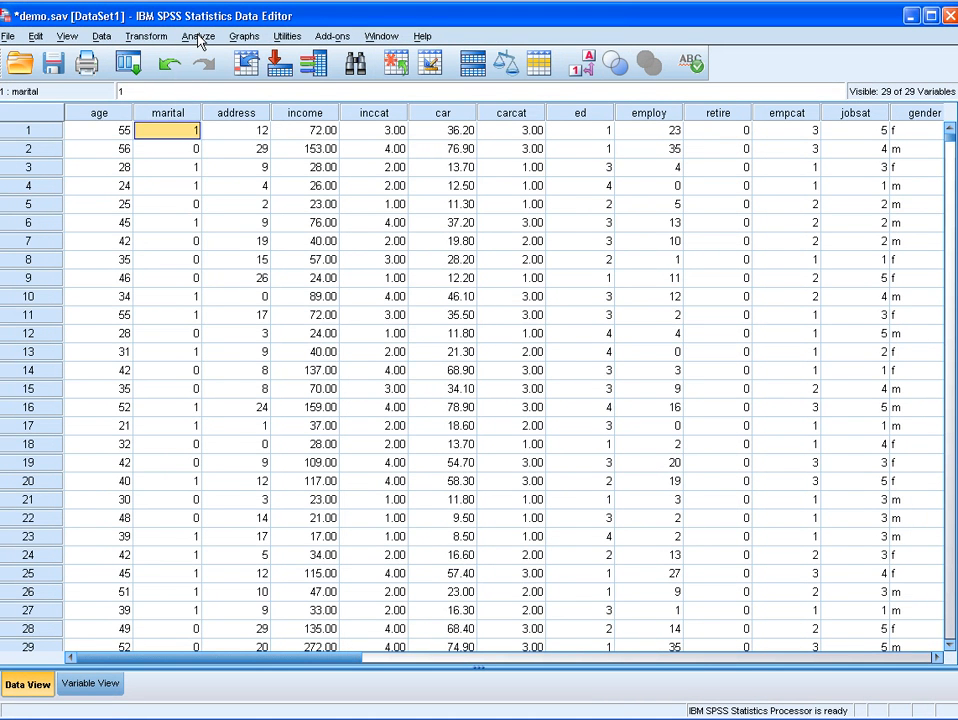
# Step: Set up a legacy 2 Independent Samples test with age by marital status
pyautogui.click(198, 36)
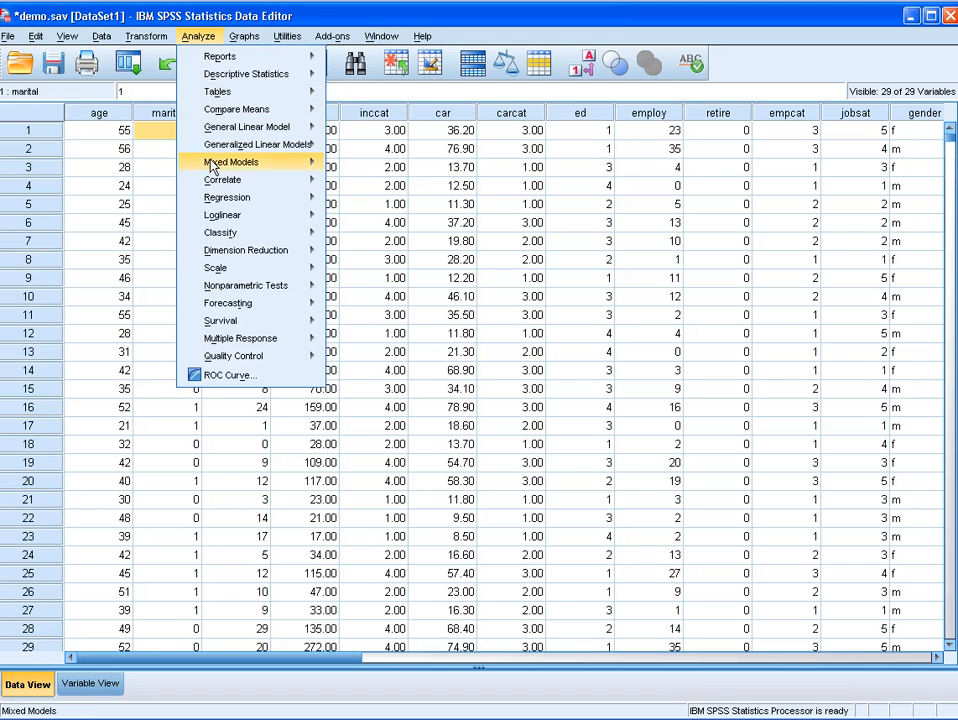
pyautogui.moveTo(246, 284)
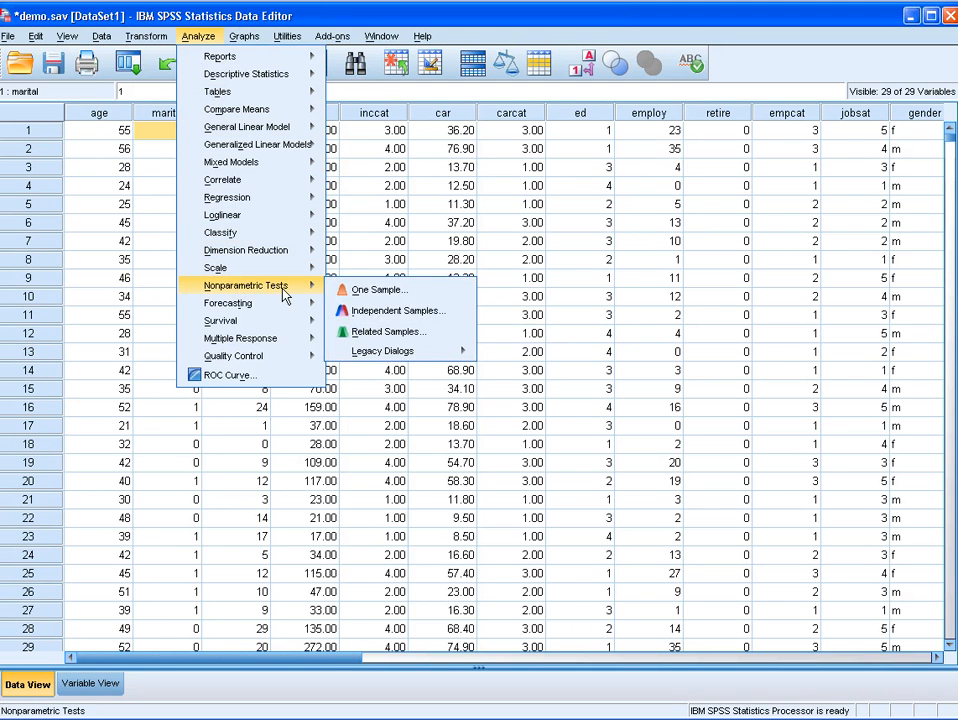
pyautogui.moveTo(398, 310)
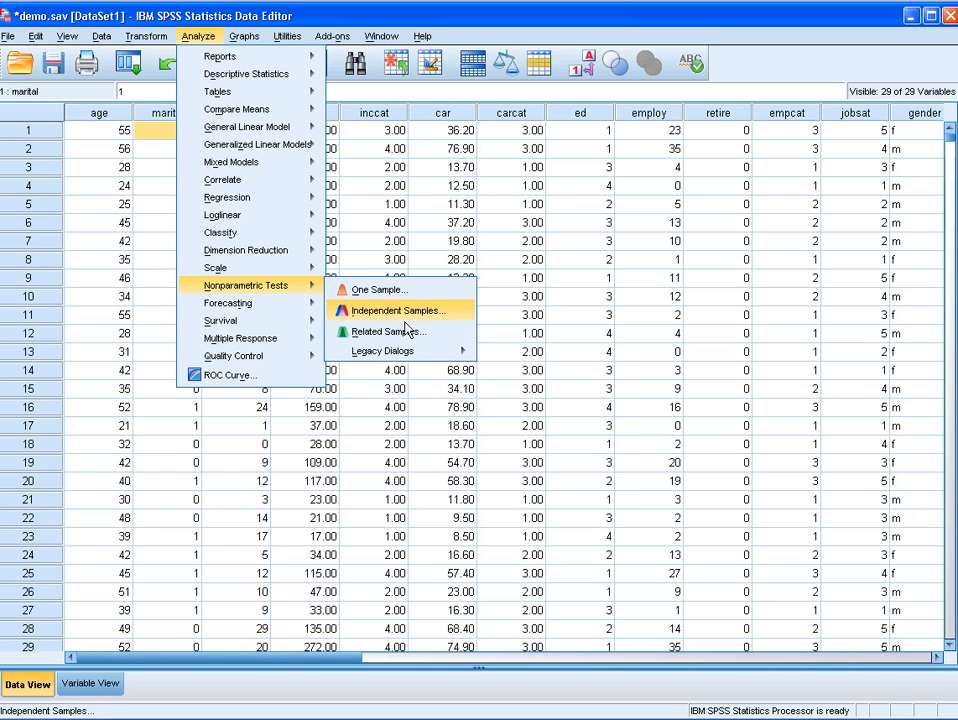
pyautogui.click(384, 350)
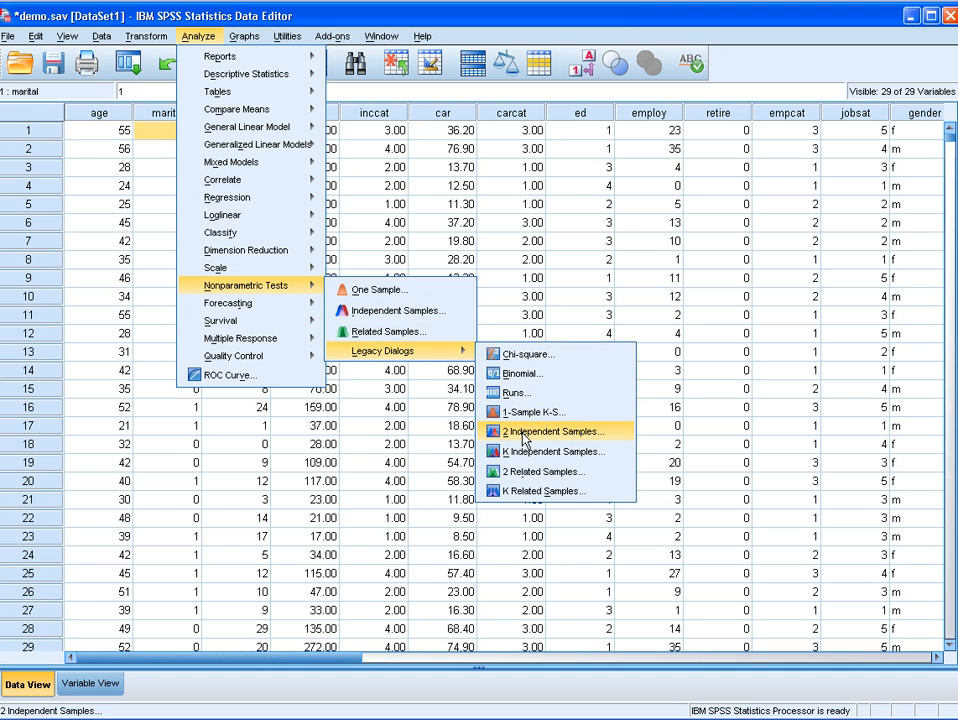
pyautogui.click(552, 432)
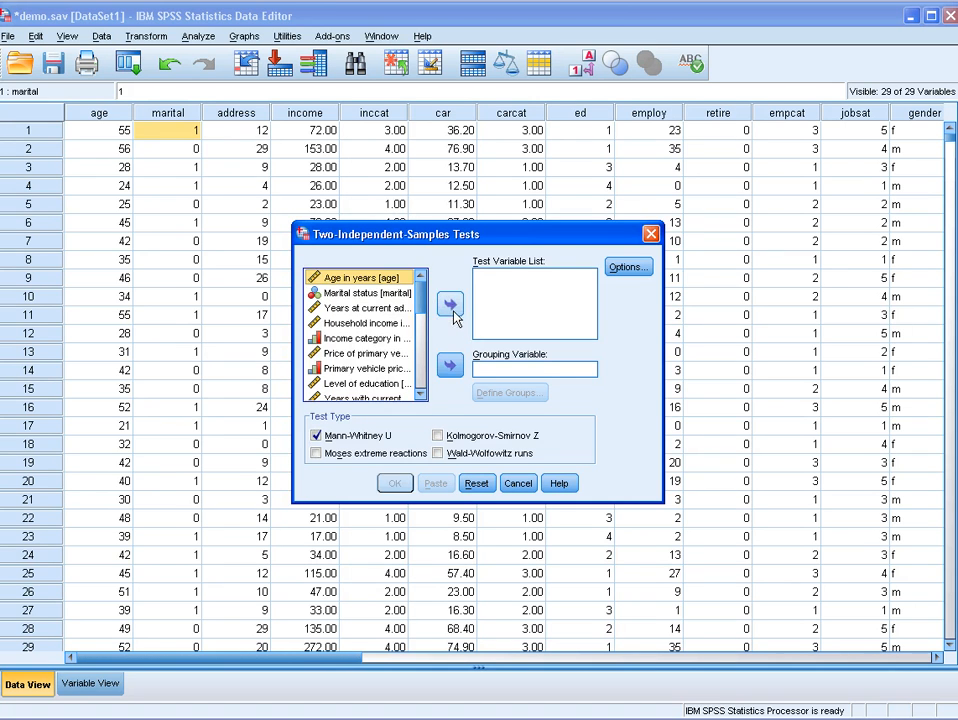
pyautogui.click(450, 368)
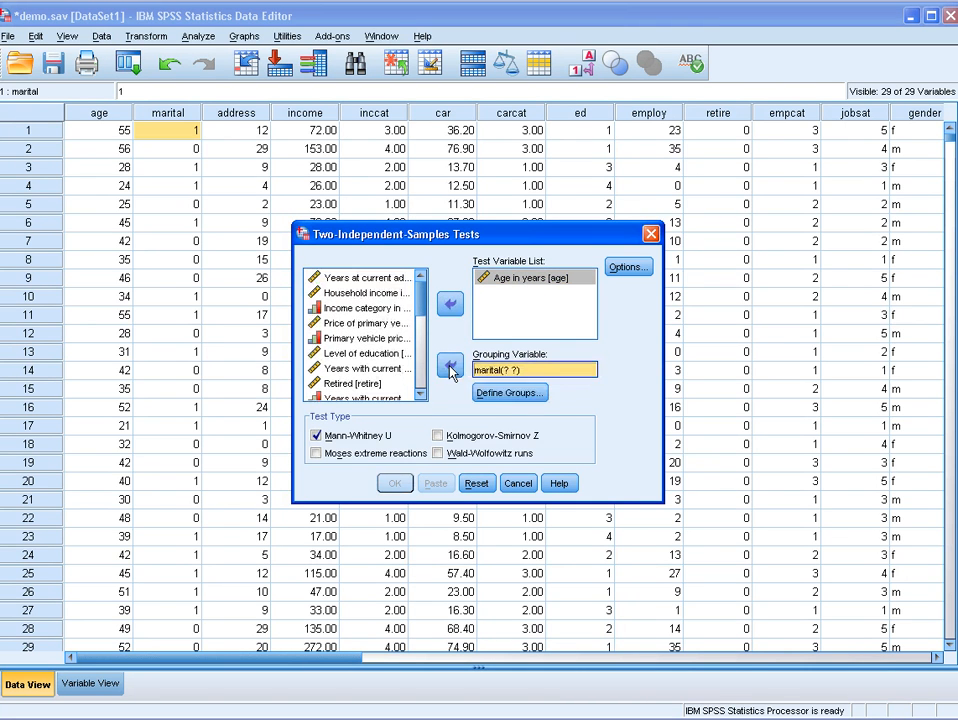
# Step: Define marital groups 0 and 1 and run the Mann-Whitney U test
pyautogui.click(508, 392)
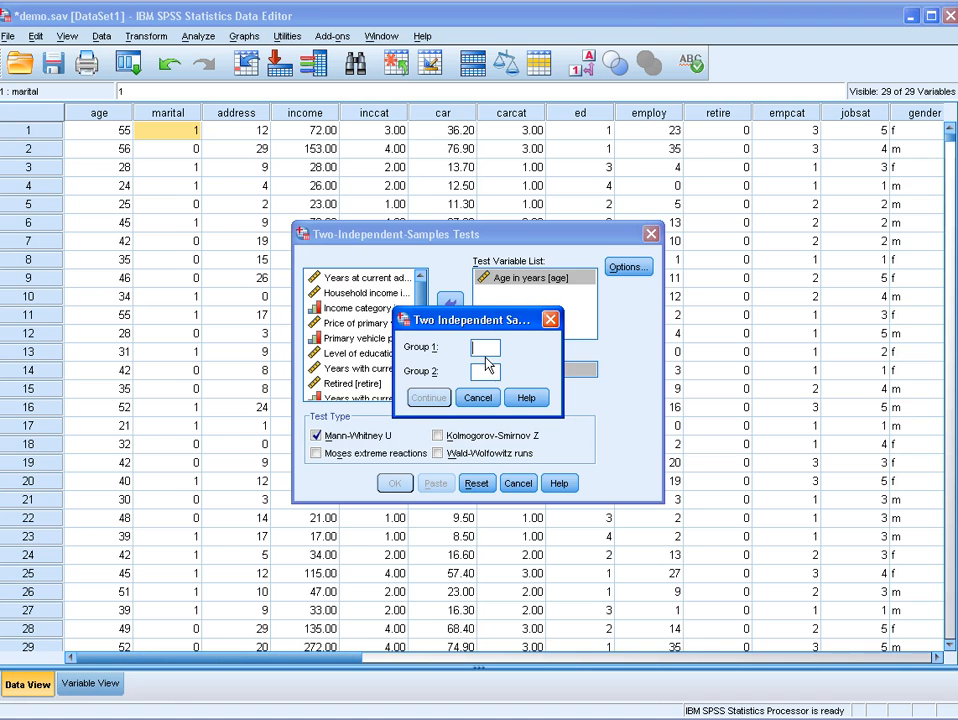
pyautogui.write('0')
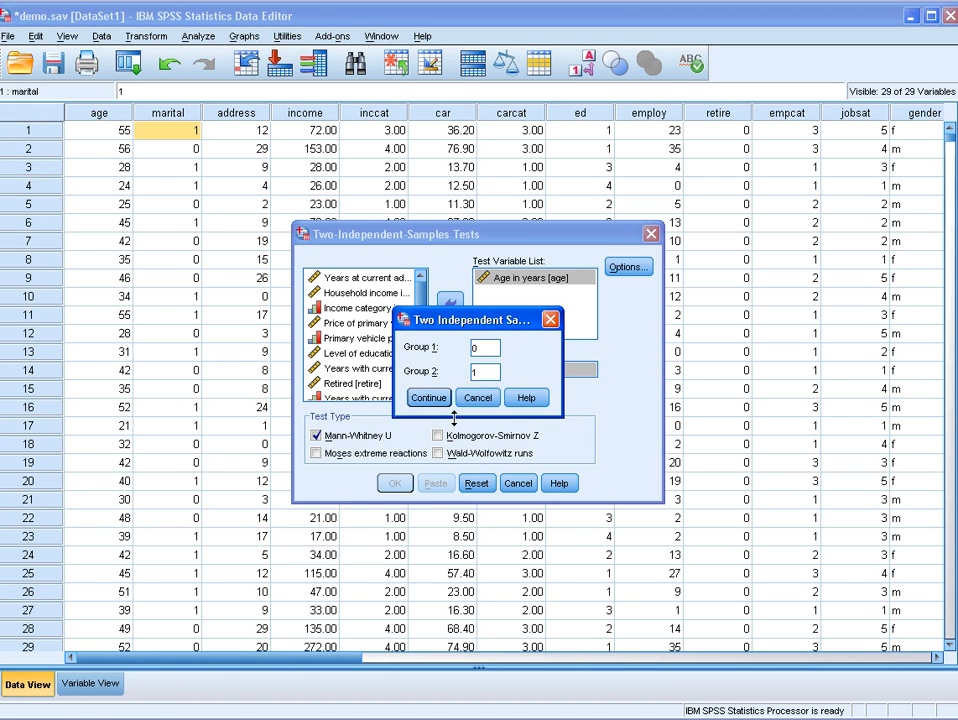
pyautogui.click(428, 396)
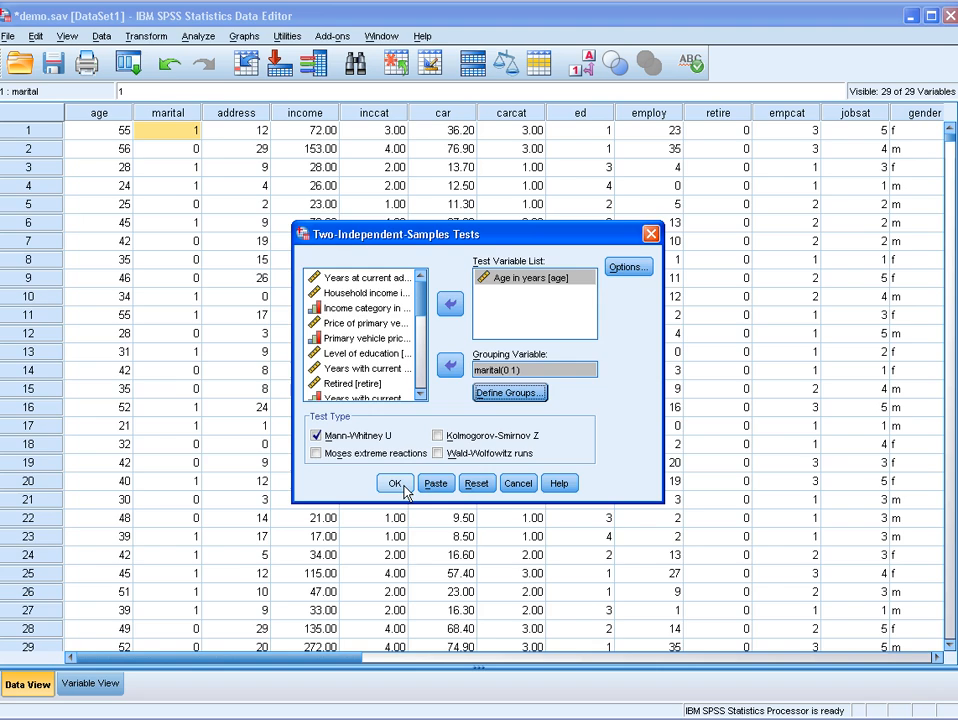
pyautogui.click(394, 482)
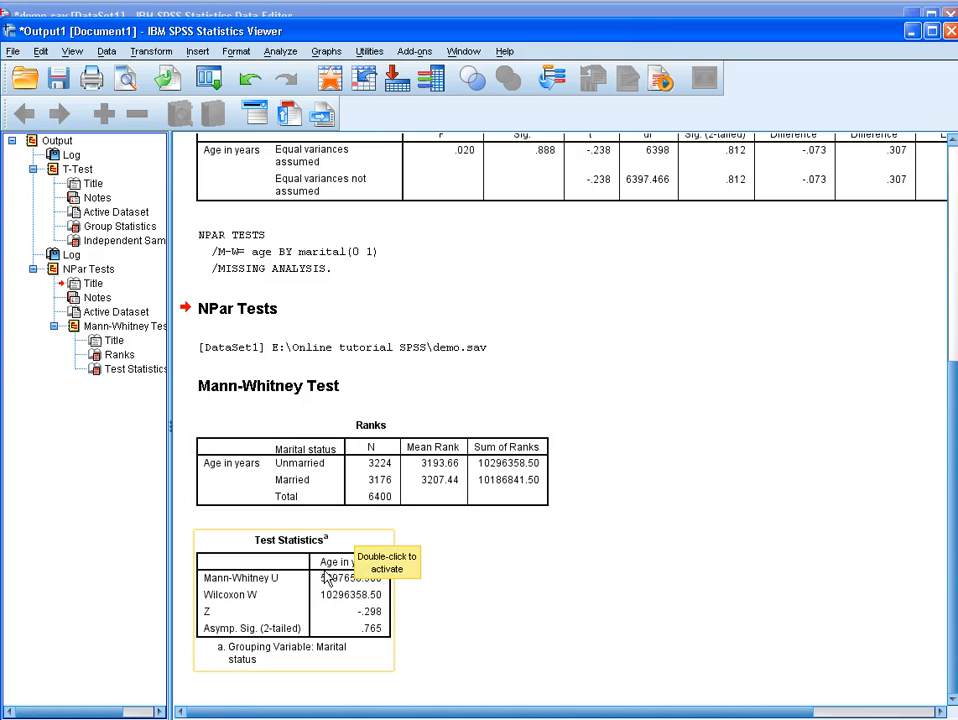
pyautogui.moveTo(376, 642)
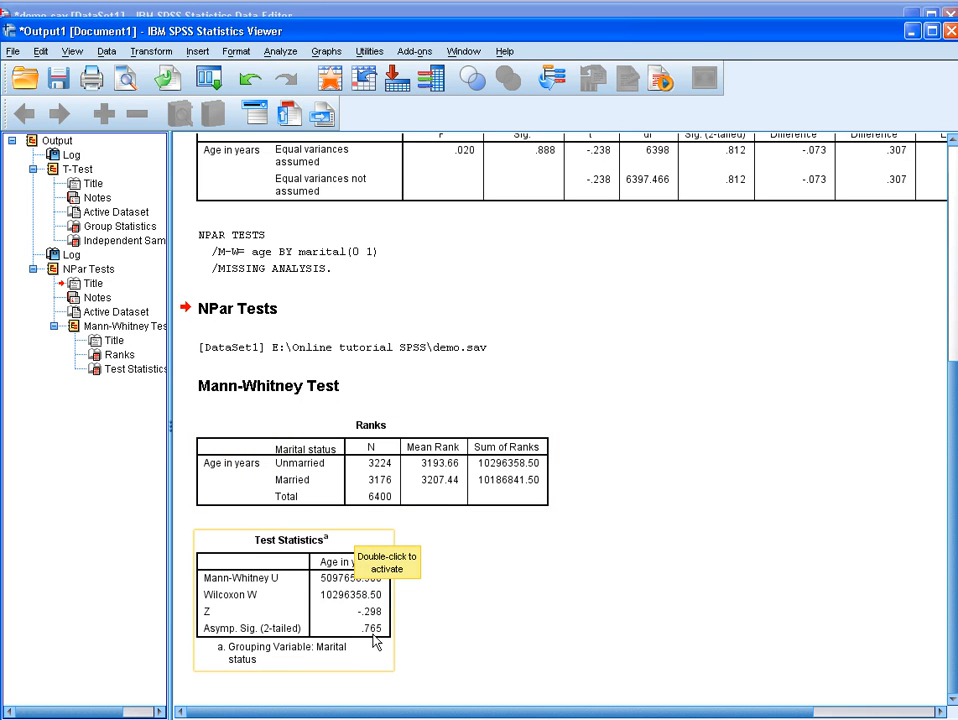
pyautogui.moveTo(380, 640)
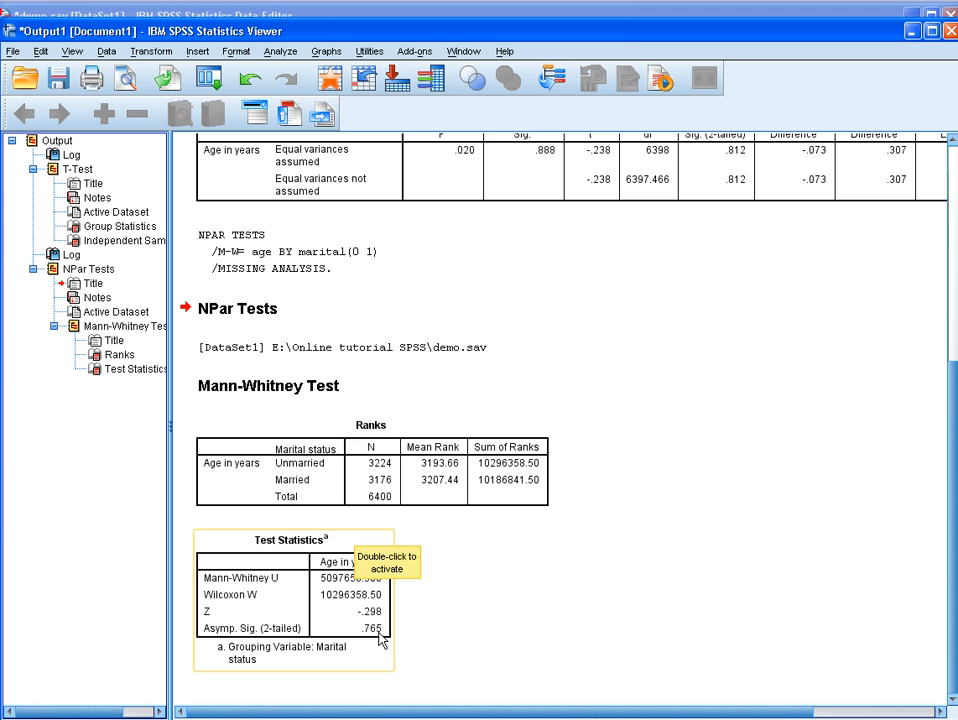
pyautogui.moveTo(390, 642)
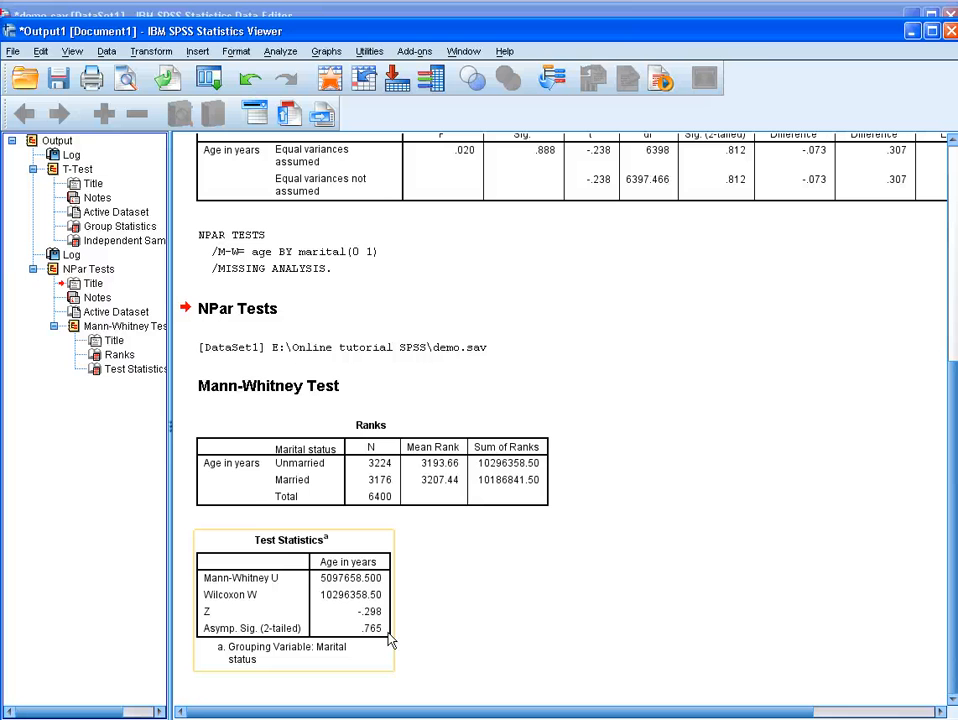
pyautogui.moveTo(370, 640)
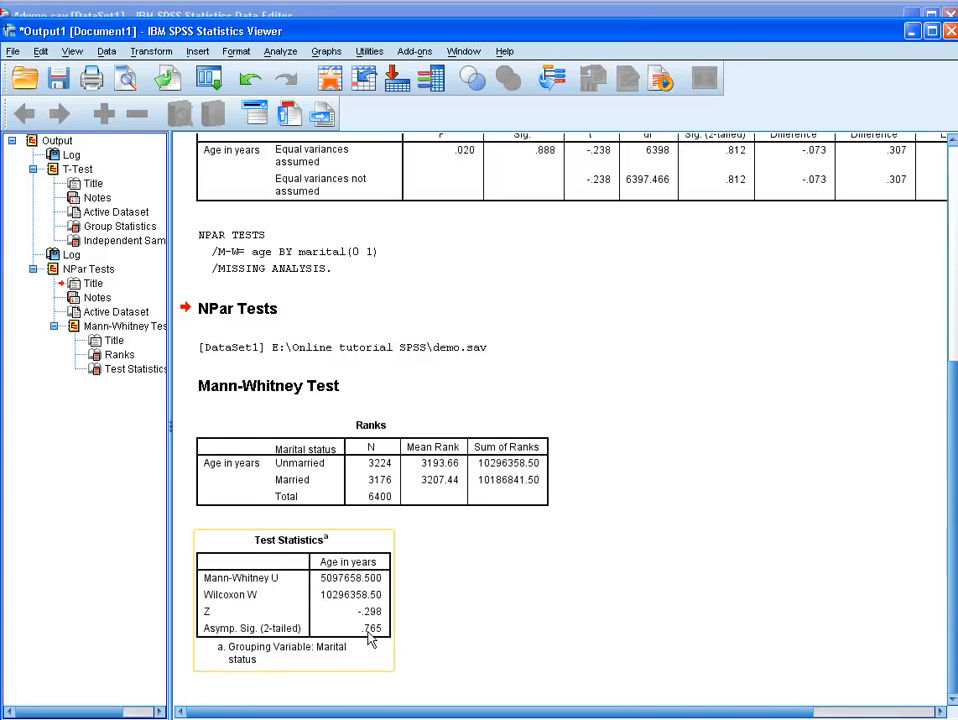